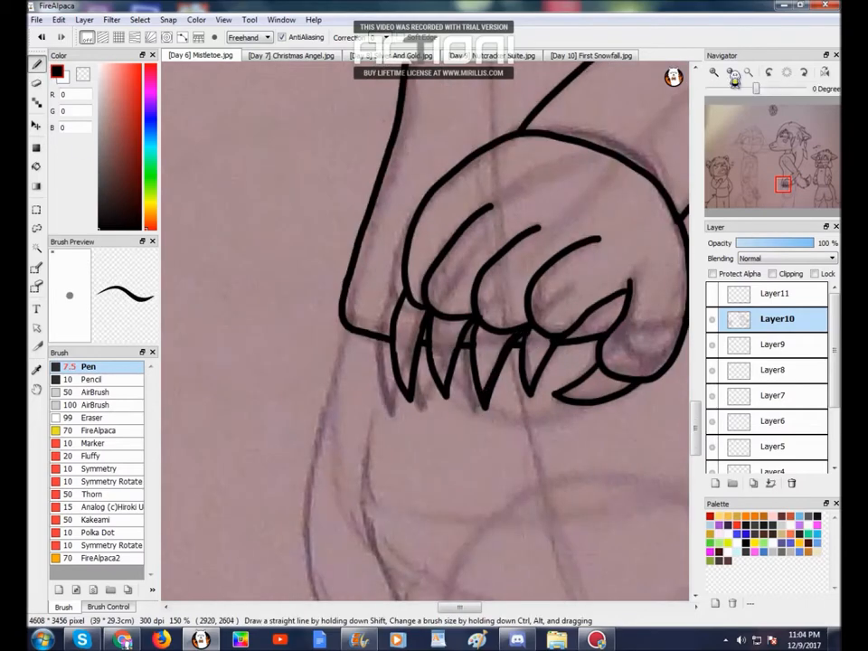
# Trace the clawed hand sketch in bold black outlines with the size 7.5 Pen on Layer10.
pyautogui.click(775, 344)
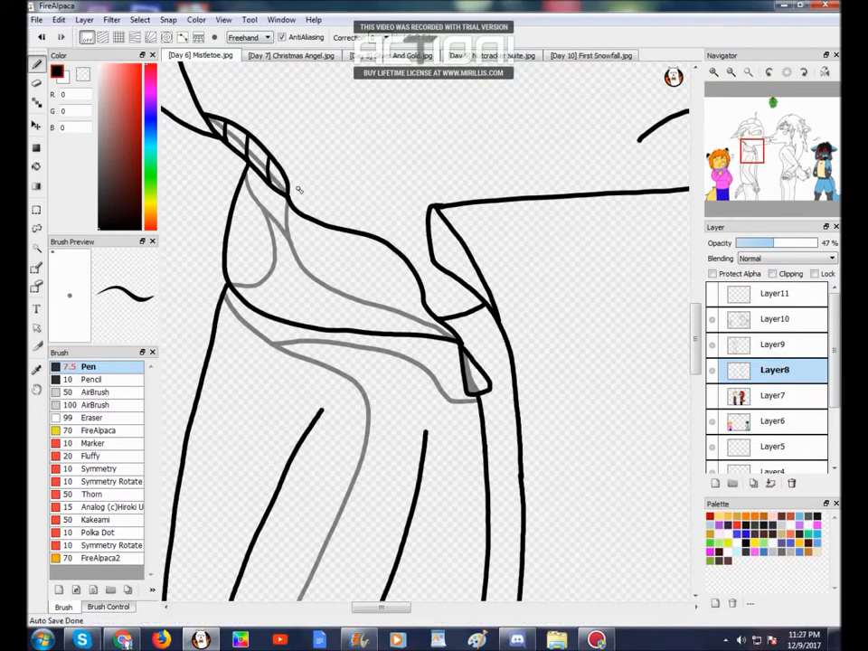
pyautogui.moveTo(192, 229)
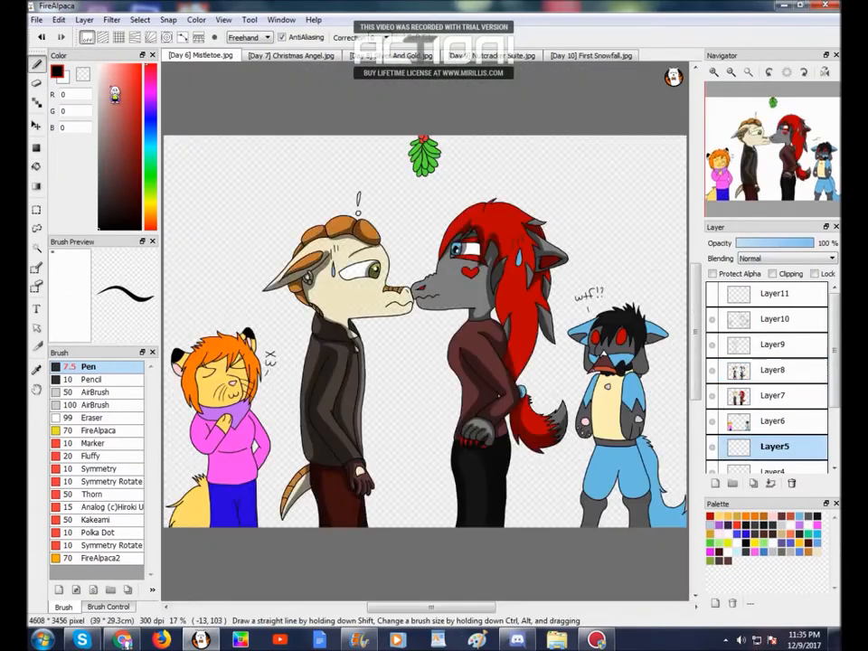
# Bucket-fill the floor area brown on Layer4 beneath the four characters.
pyautogui.click(774, 471)
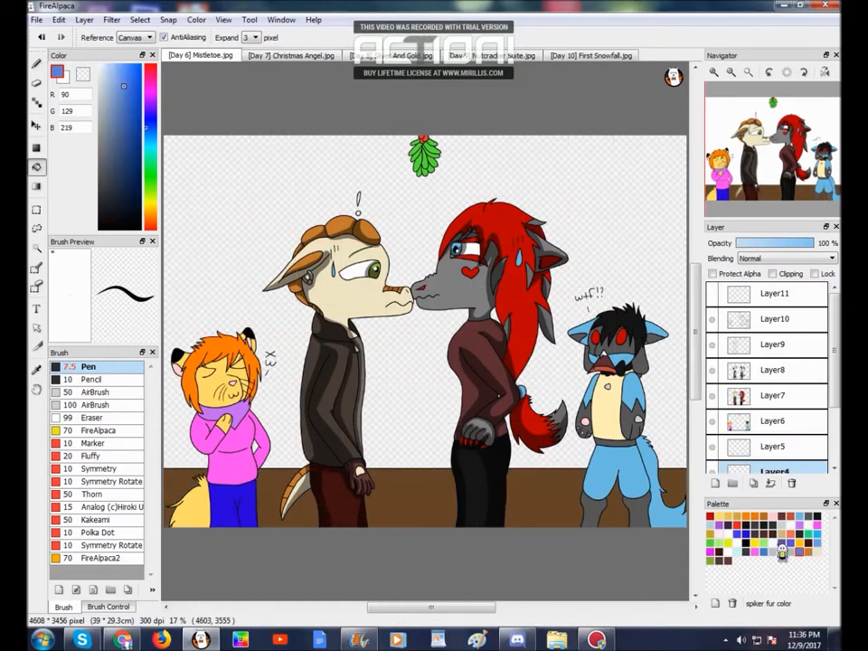